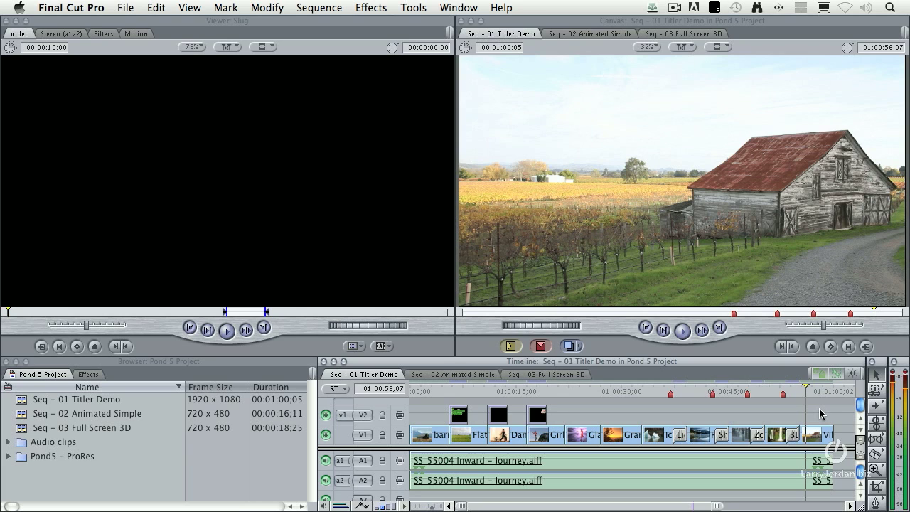
pyautogui.moveTo(375, 386)
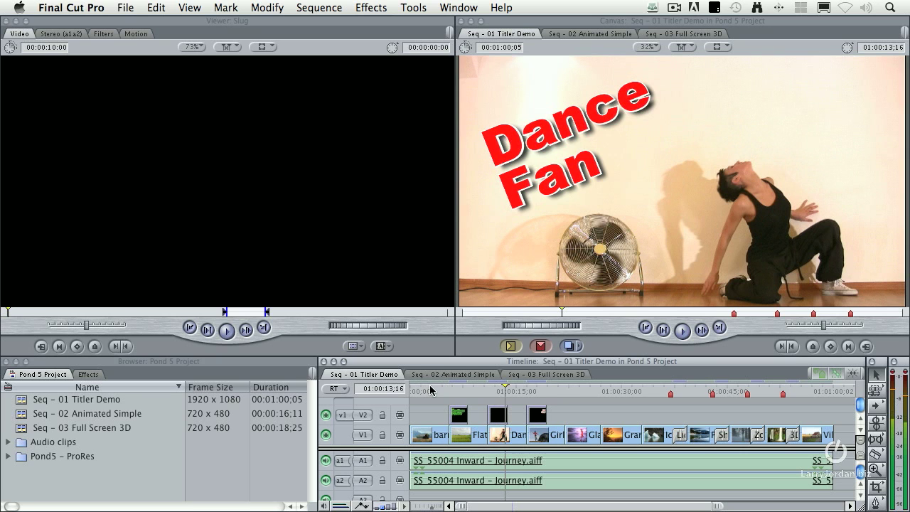
# - Preview and scrub through the existing animated title in the demo sequence
pyautogui.click(681, 329)
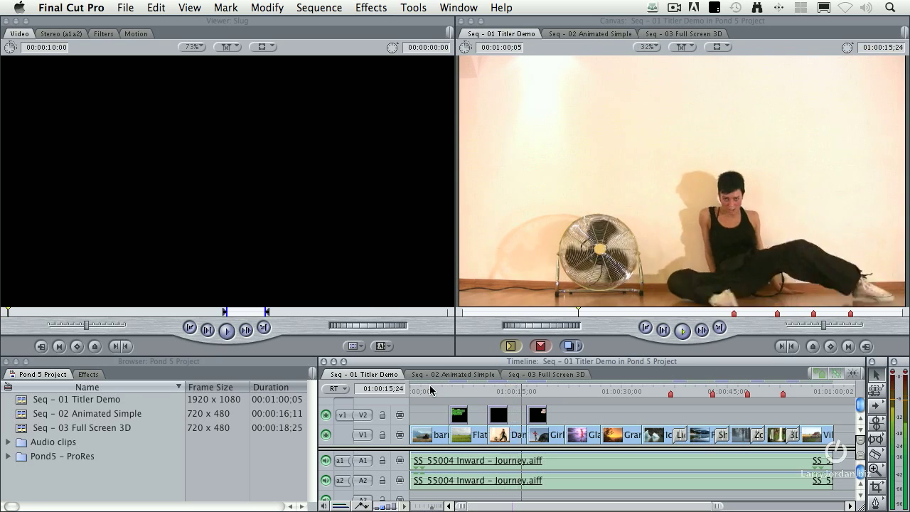
pyautogui.click(681, 330)
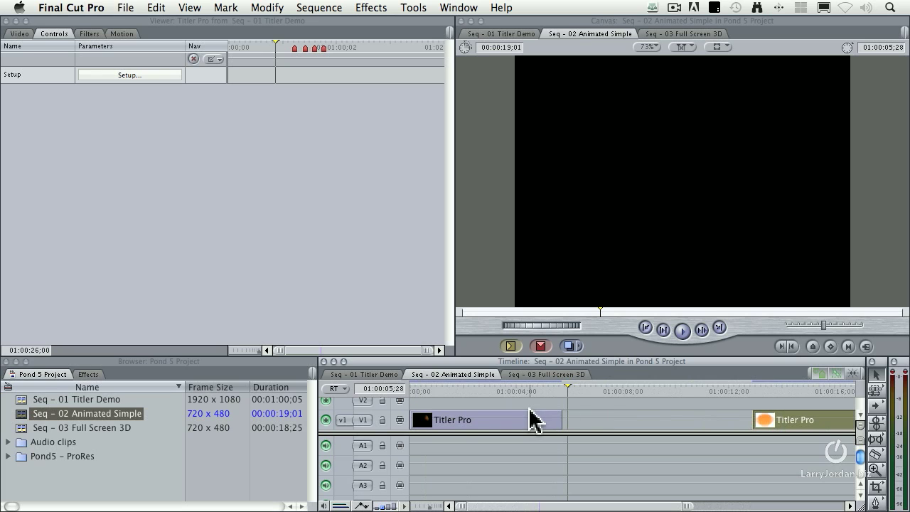
pyautogui.click(462, 391)
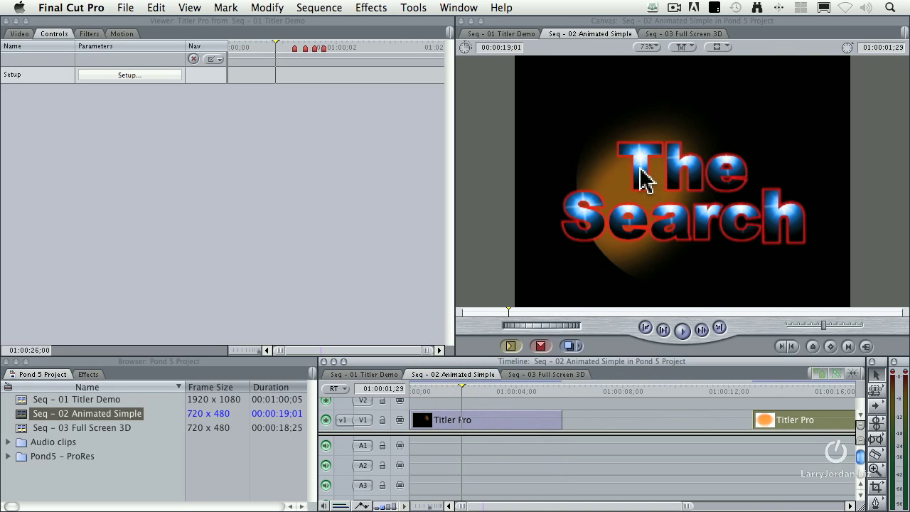
pyautogui.moveTo(716, 178)
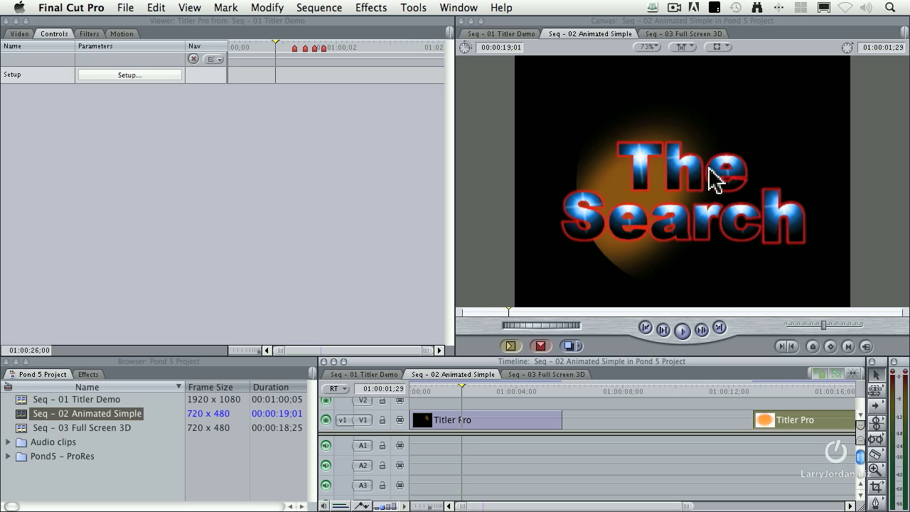
pyautogui.moveTo(512, 326)
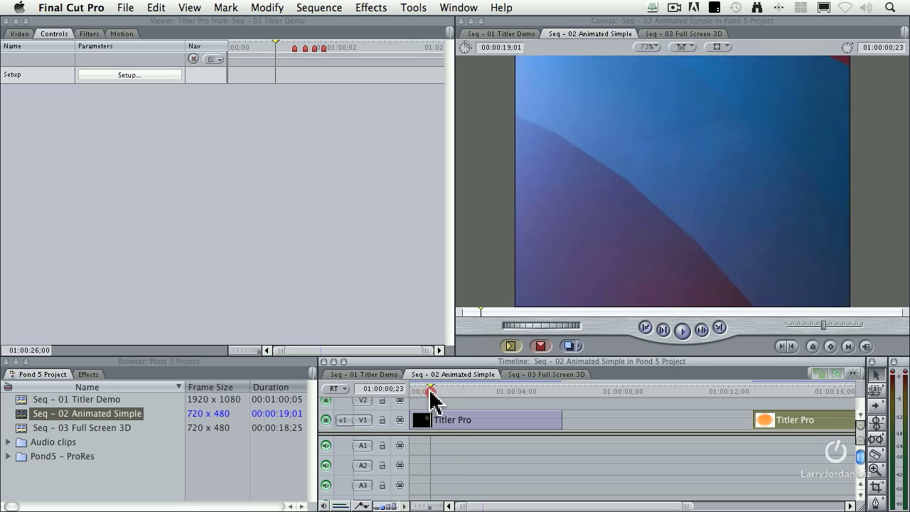
pyautogui.moveTo(431, 389); pyautogui.dragTo(474, 390)
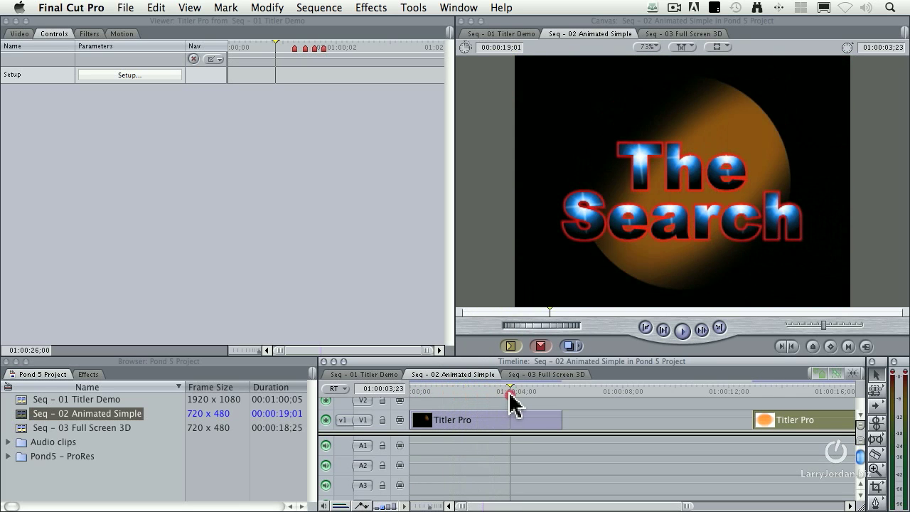
pyautogui.click(523, 391)
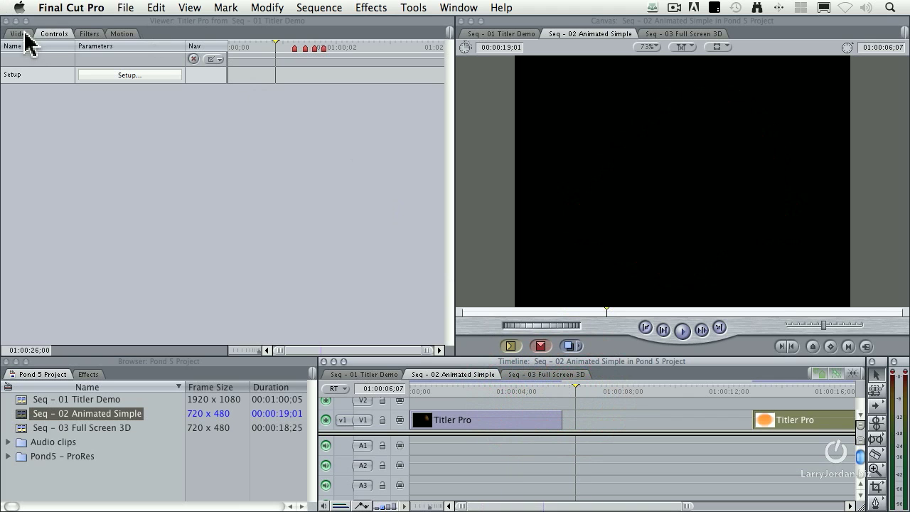
# - Add a new Titler Pro generator clip to the Animated Simple sequence and open it in Titler Pro
pyautogui.click(387, 347)
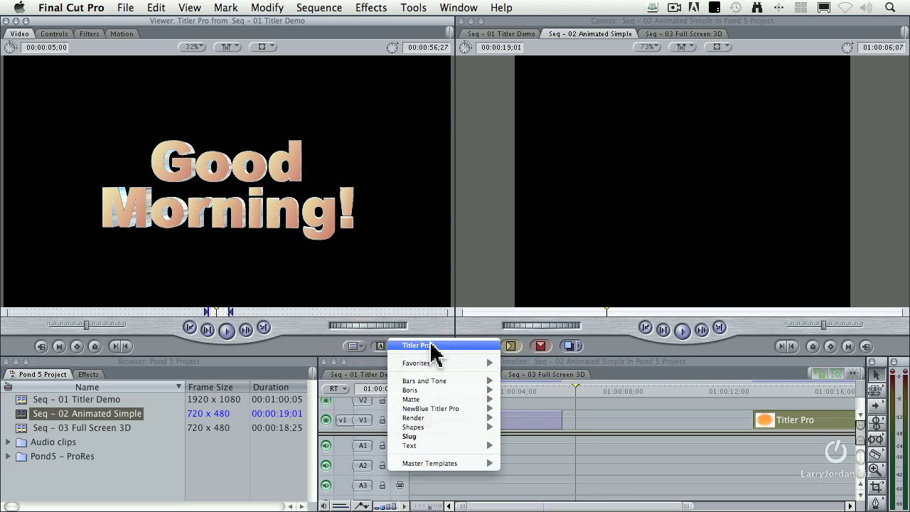
pyautogui.click(417, 346)
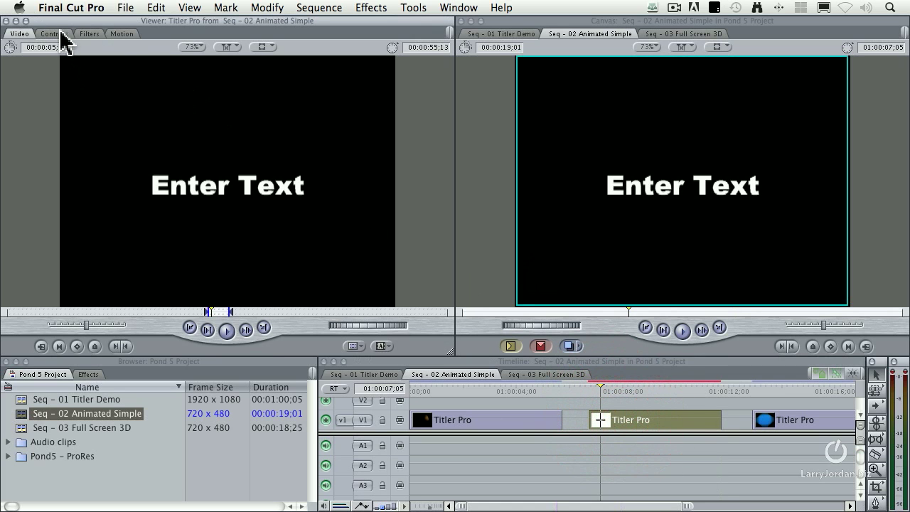
pyautogui.click(54, 34)
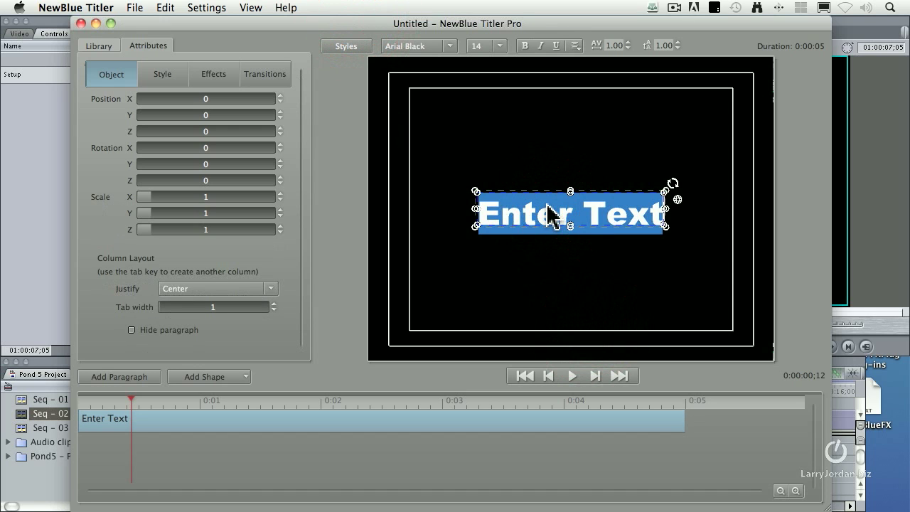
# - Replace Enter Text with the two-line title 'The Search' and set it in the Stencil typeface
pyautogui.write('T')
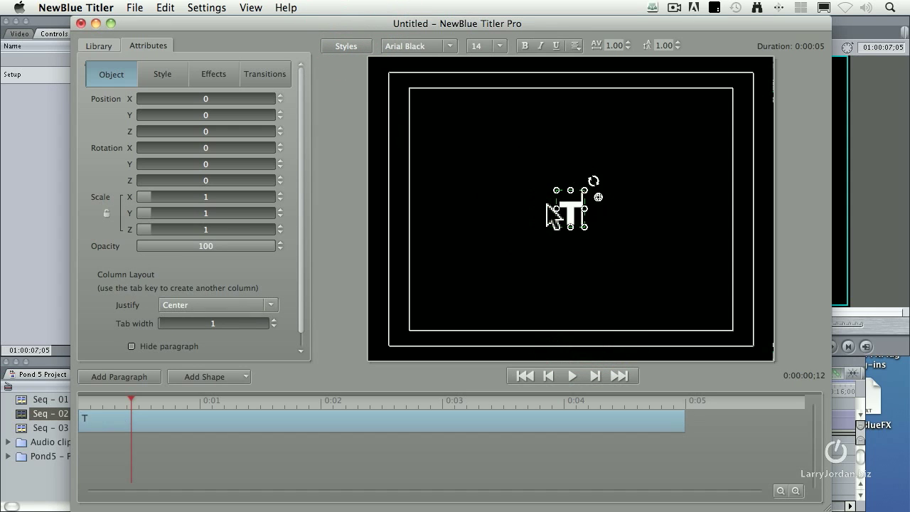
pyautogui.write('he')
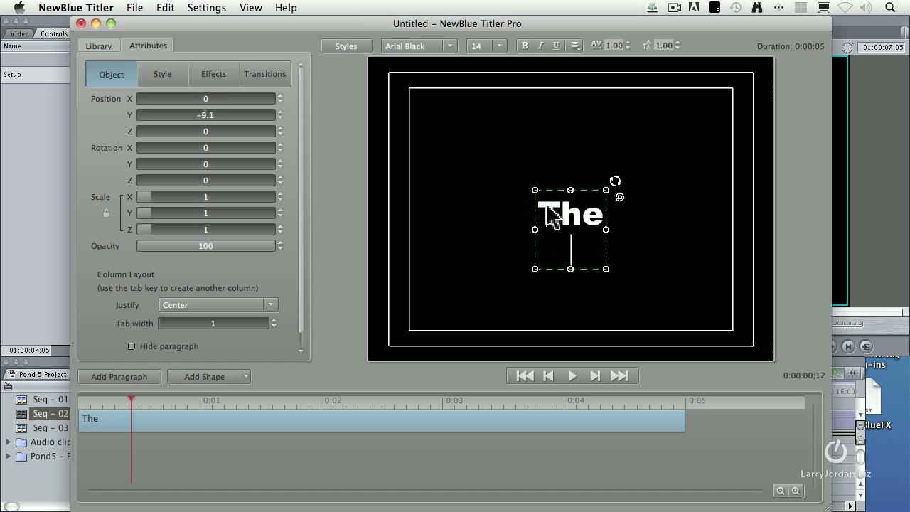
pyautogui.write('Search')
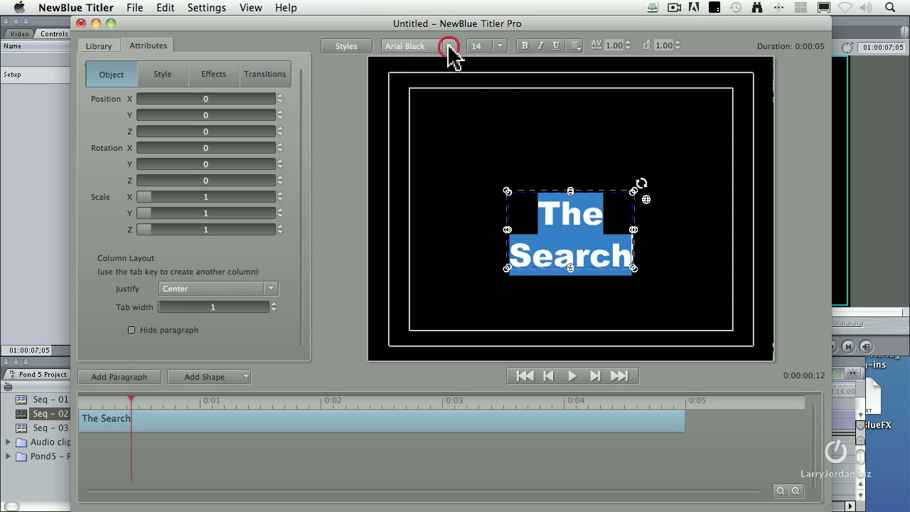
pyautogui.click(449, 46)
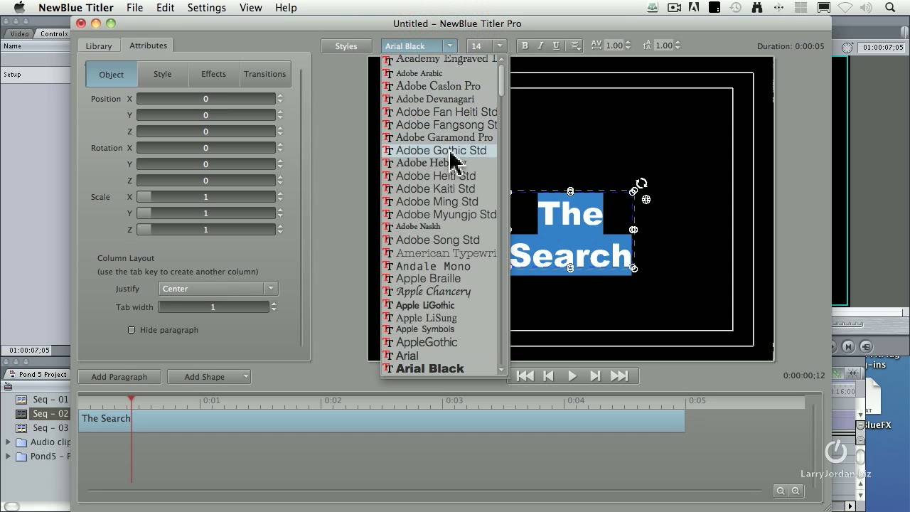
pyautogui.scroll(-3)
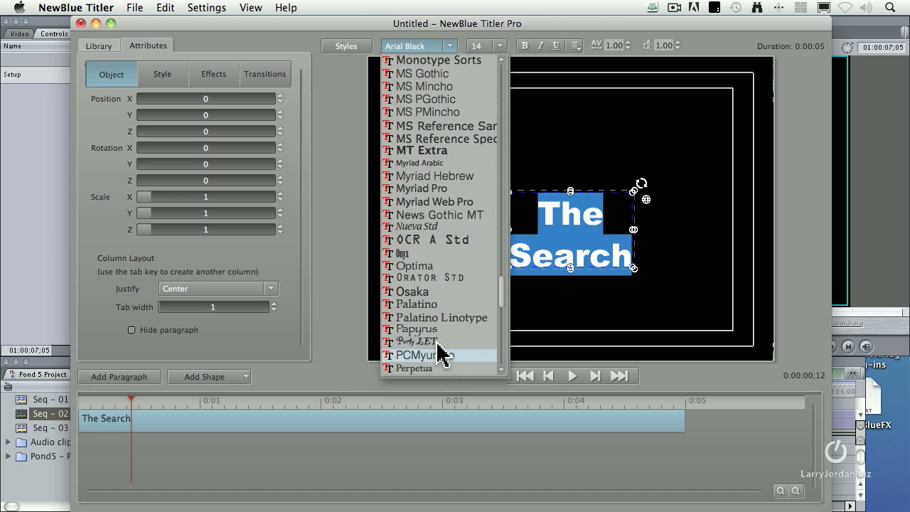
pyautogui.scroll(-3)
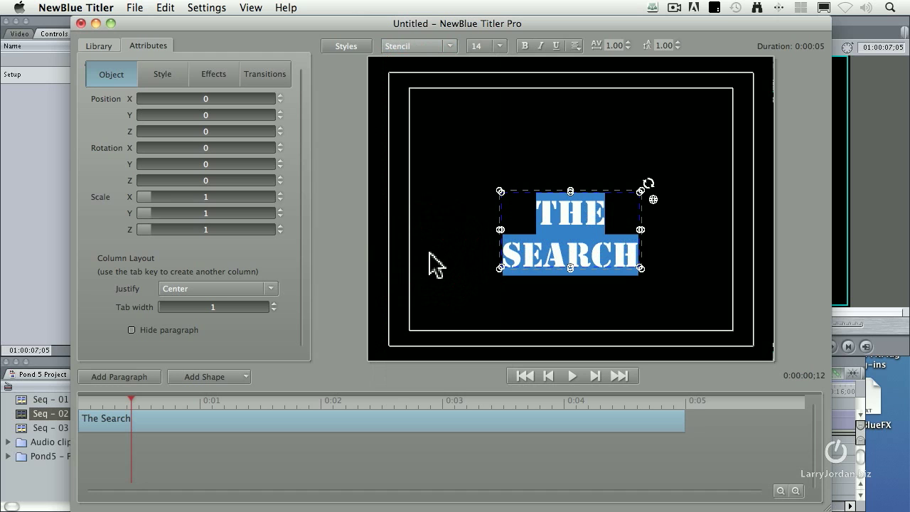
pyautogui.click(679, 50)
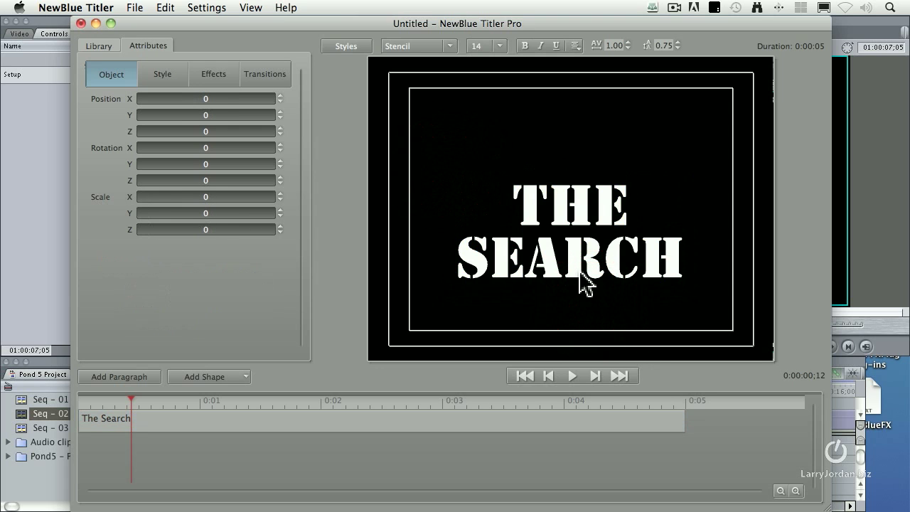
# - Select the title text and switch its 3D Face fill to an image texture in the Style settings
pyautogui.click(580, 298)
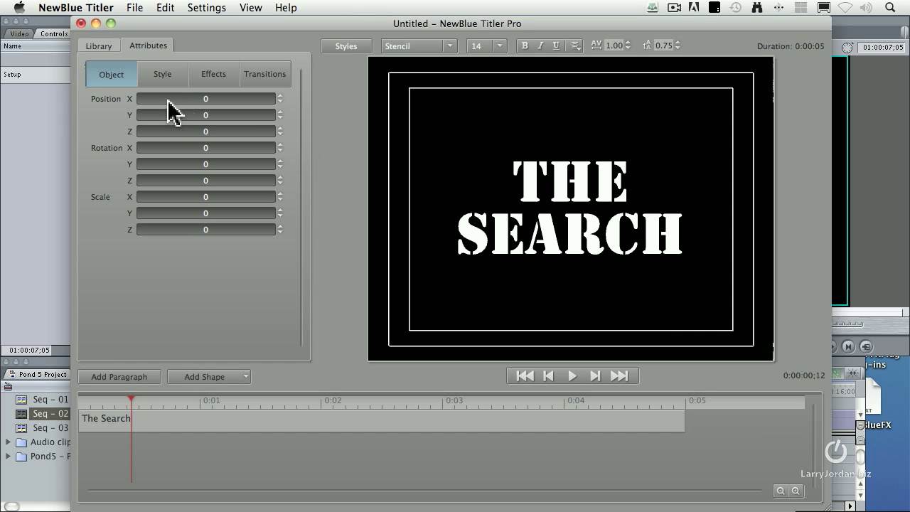
pyautogui.click(162, 74)
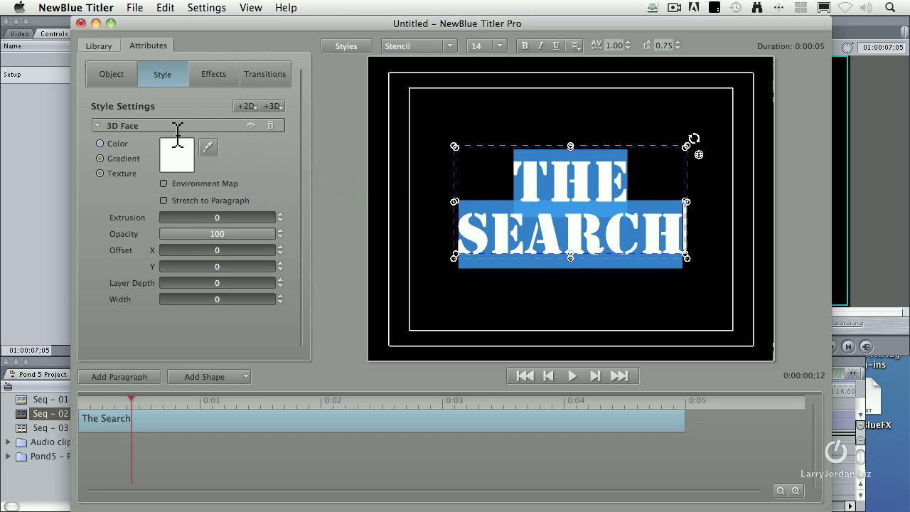
pyautogui.click(100, 174)
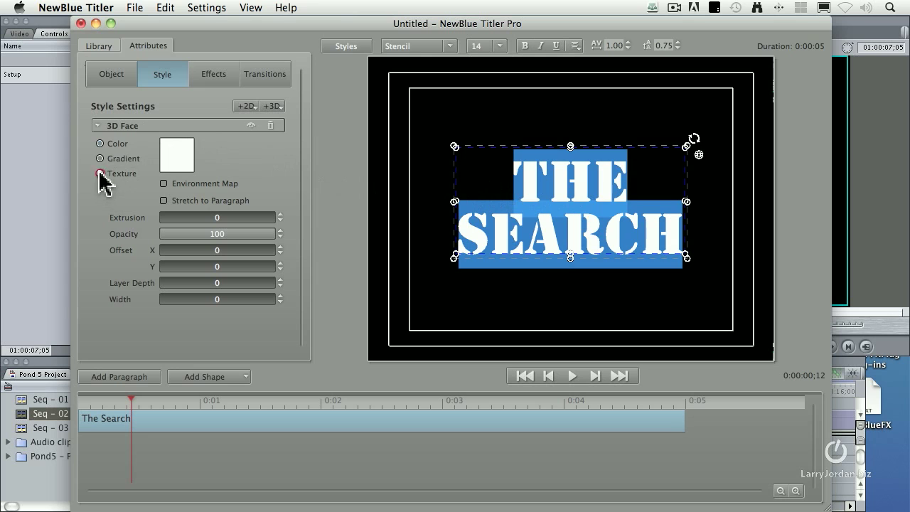
pyautogui.click(100, 174)
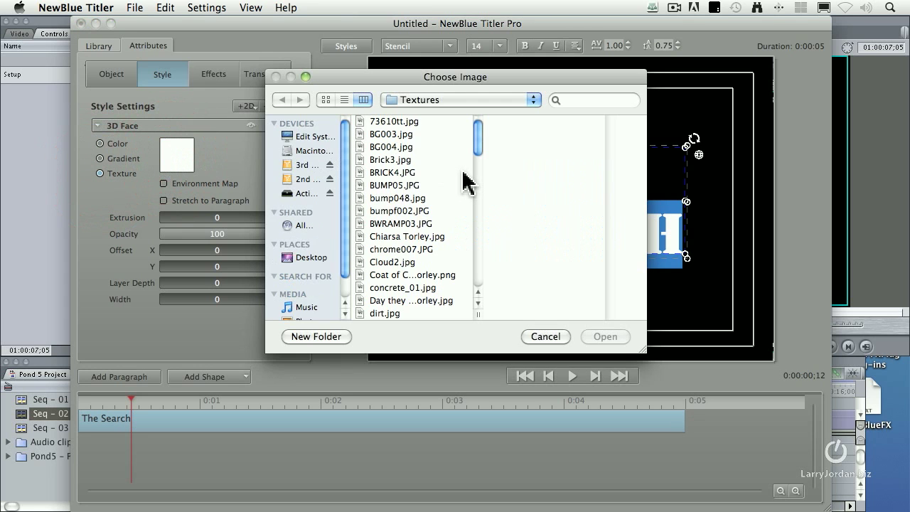
# - Choose flare3.jpg from the Textures folder as the letter-face texture
pyautogui.click(393, 121)
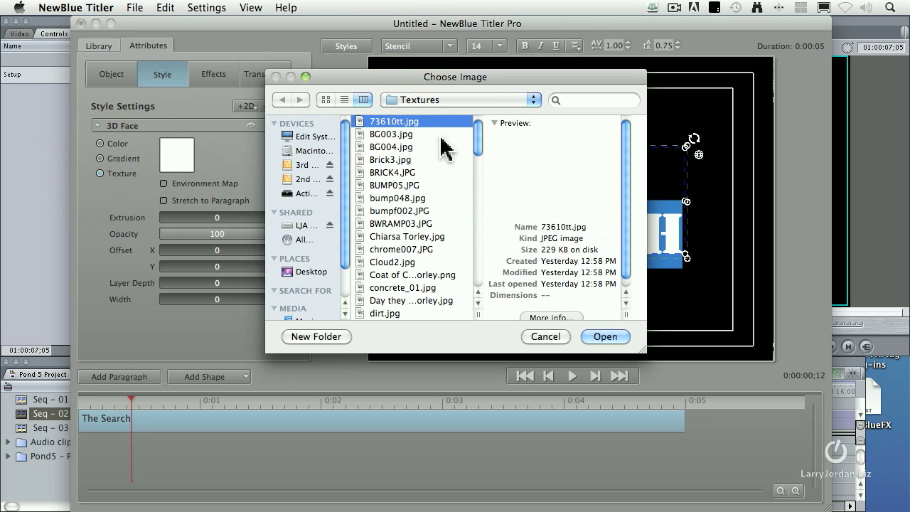
pyautogui.scroll(-3)
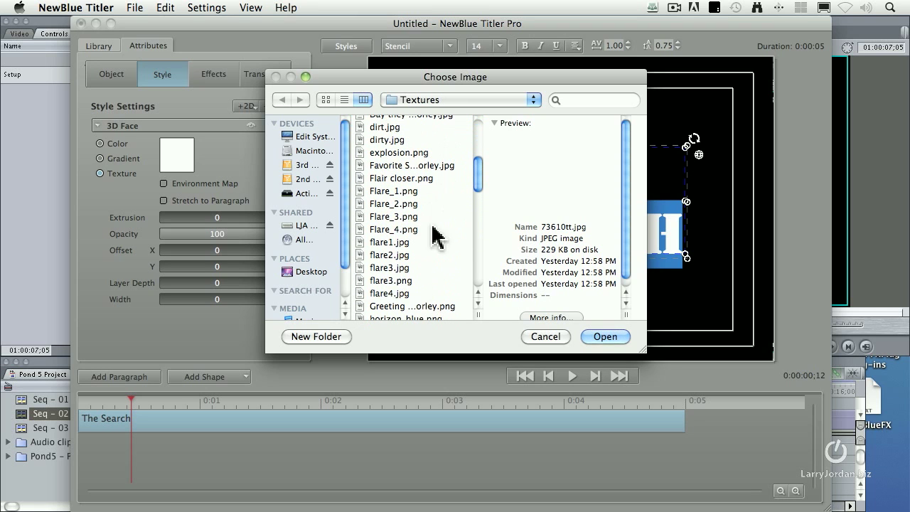
pyautogui.click(390, 267)
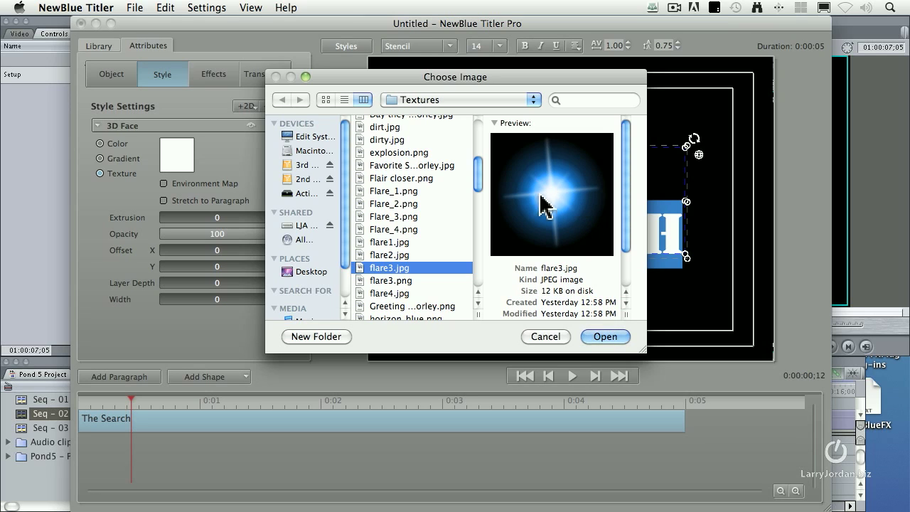
pyautogui.click(606, 335)
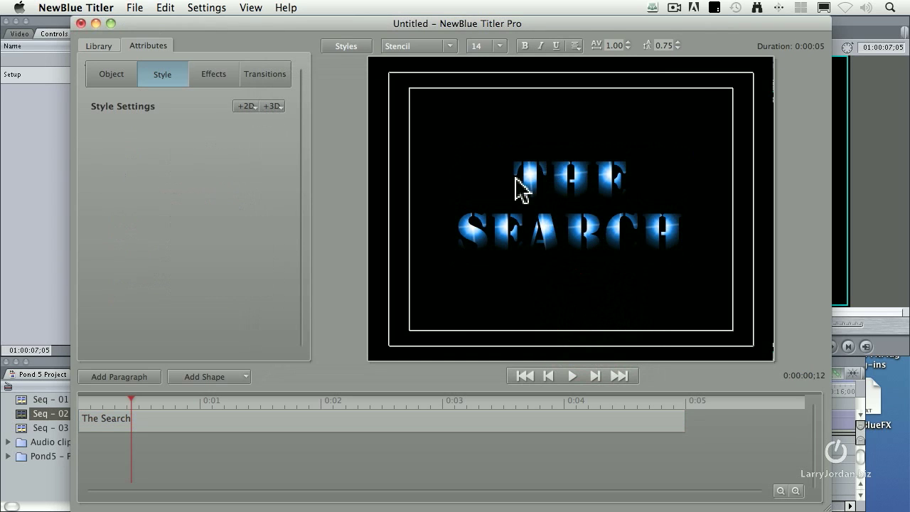
pyautogui.moveTo(497, 242)
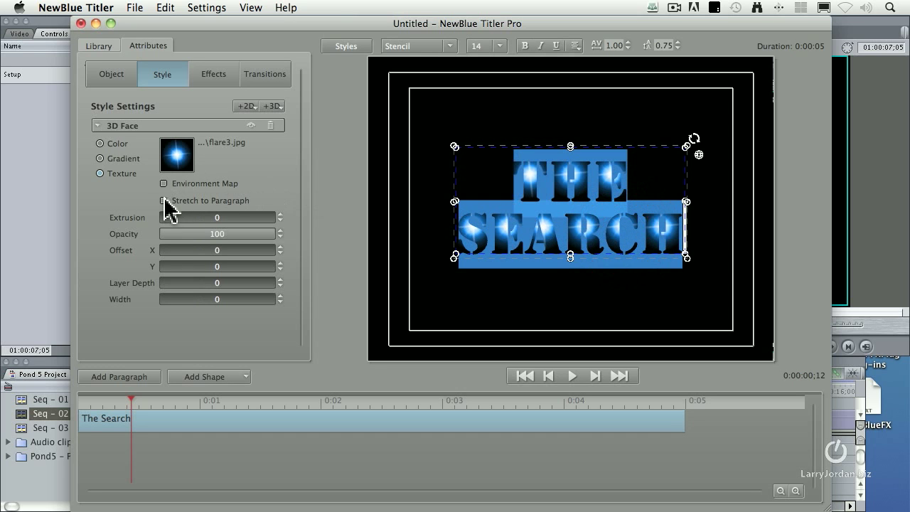
pyautogui.click(438, 210)
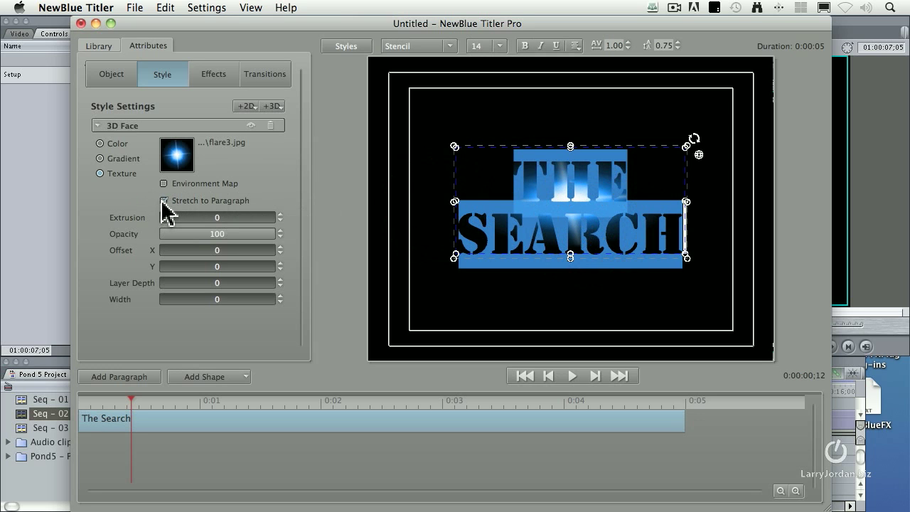
pyautogui.click(164, 199)
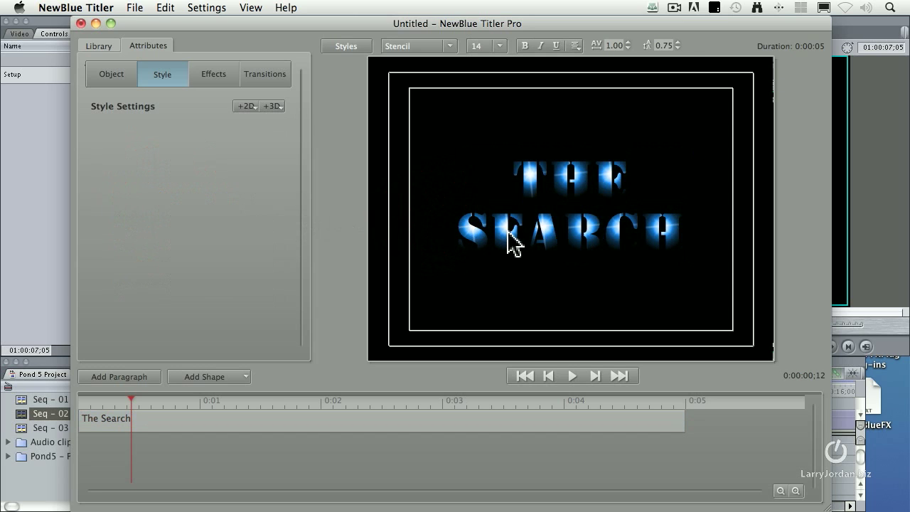
pyautogui.moveTo(626, 171)
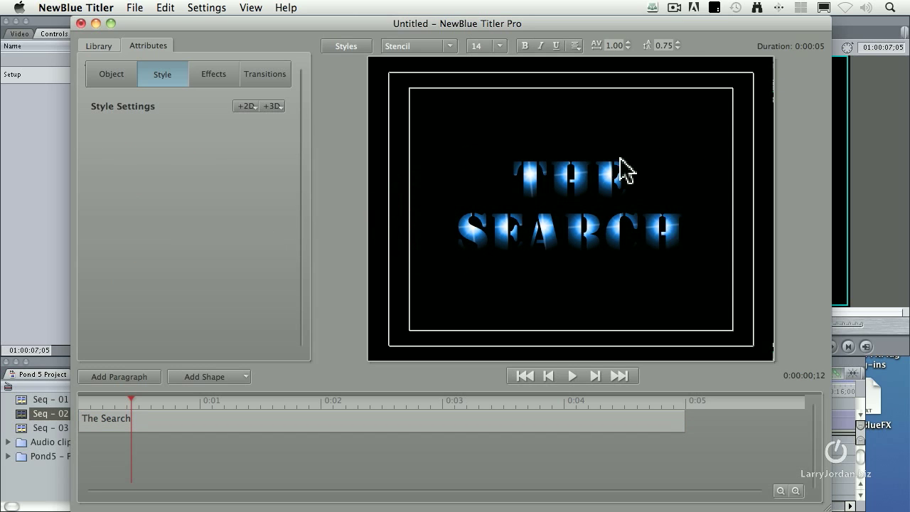
pyautogui.moveTo(654, 256)
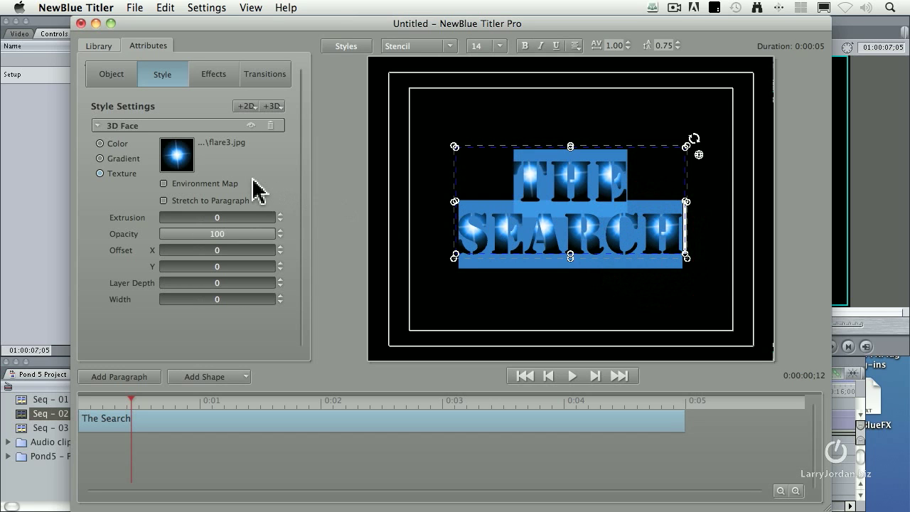
# - Add a red Outline 2D layer with Thickness 13.6 and Blur 11
pyautogui.click(245, 106)
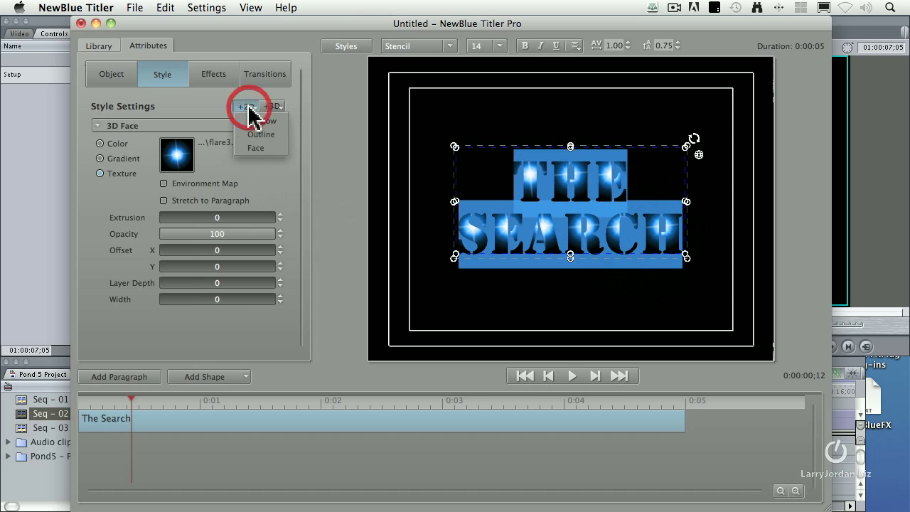
pyautogui.click(262, 133)
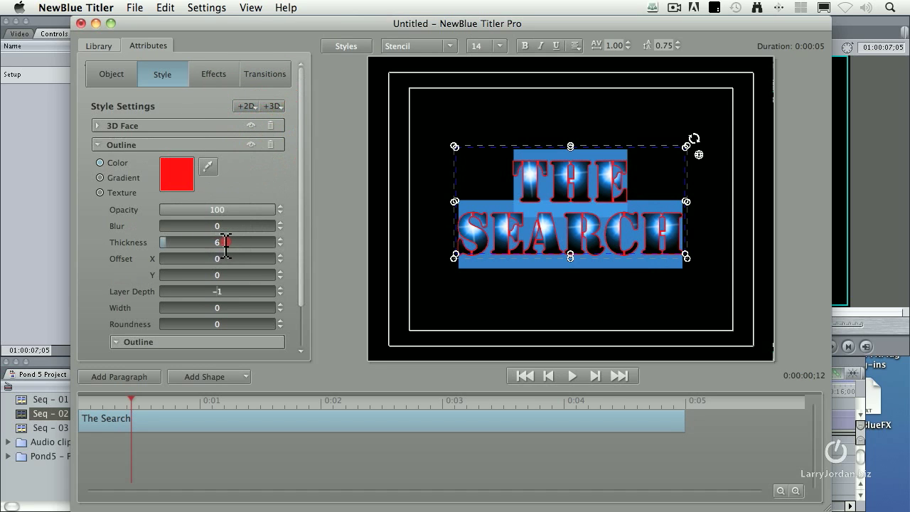
pyautogui.moveTo(226, 241); pyautogui.dragTo(241, 241)
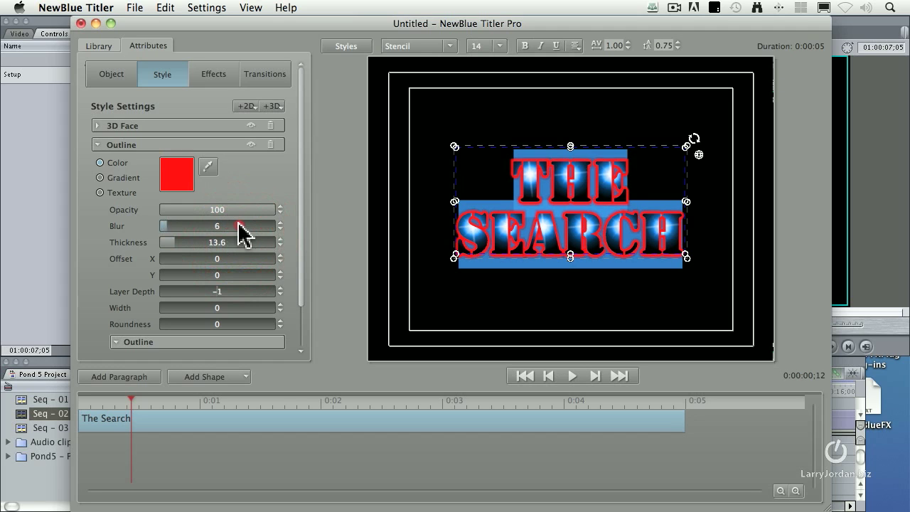
pyautogui.moveTo(216, 225); pyautogui.dragTo(242, 225)
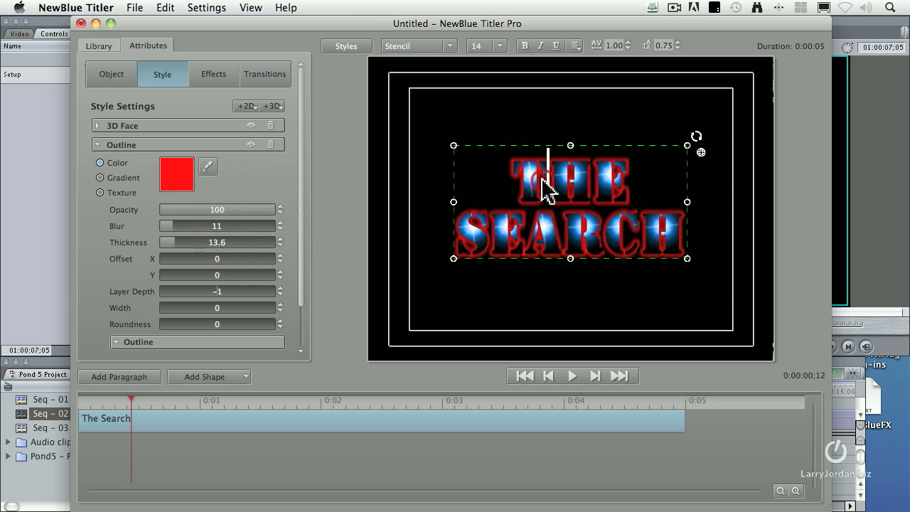
pyautogui.moveTo(424, 226)
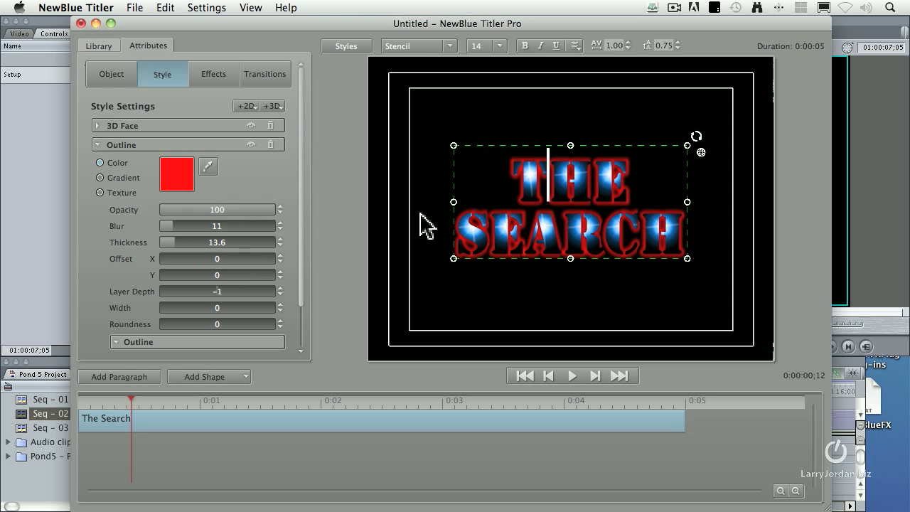